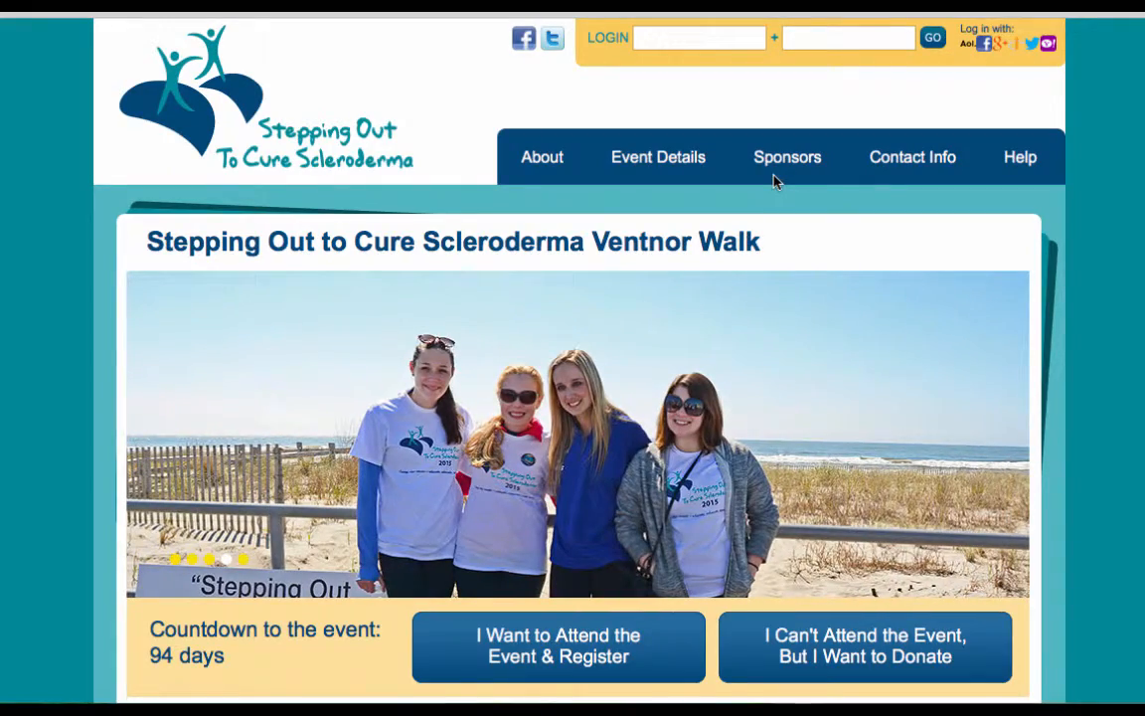
Log in to the Stepping Out site as christin and open My Participant Center
{"action": "type", "text": "christin"}
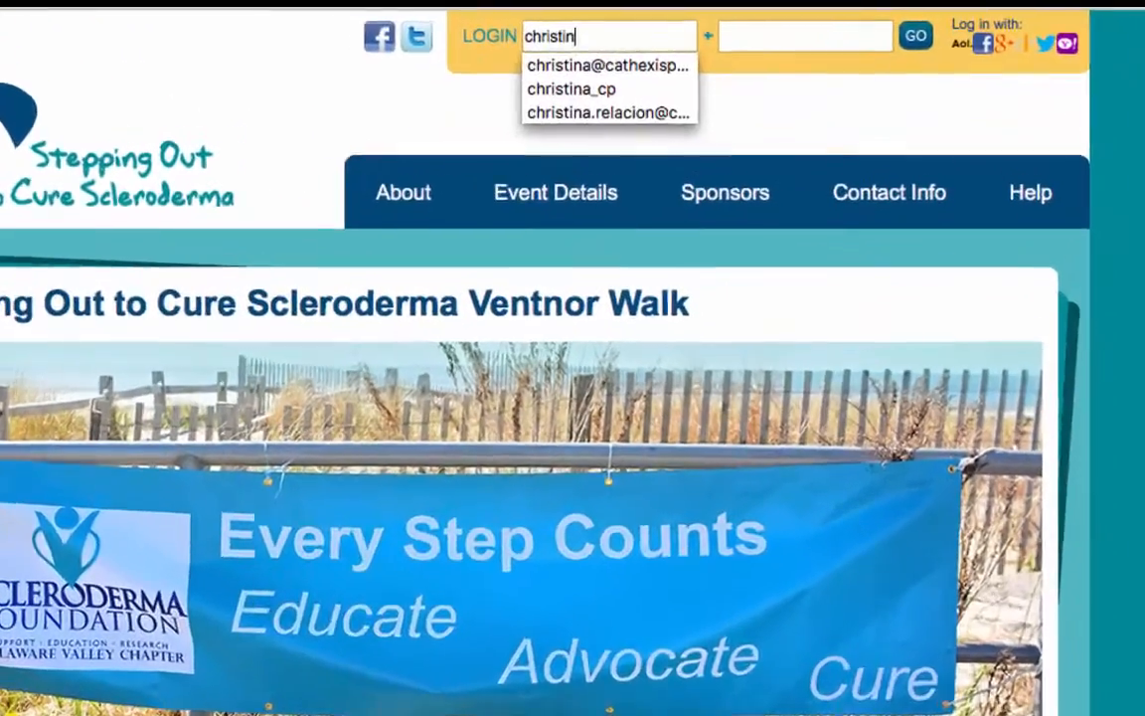
{"action": "left_click", "coordinate": [571, 88]}
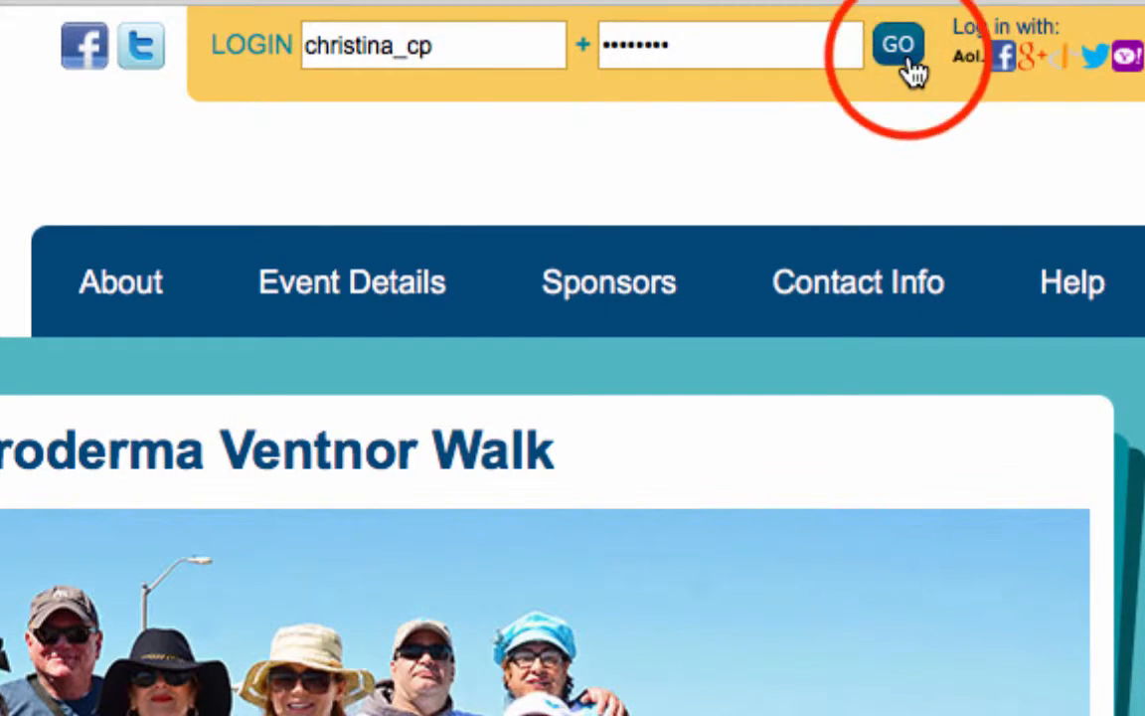
{"action": "left_click", "coordinate": [897, 45]}
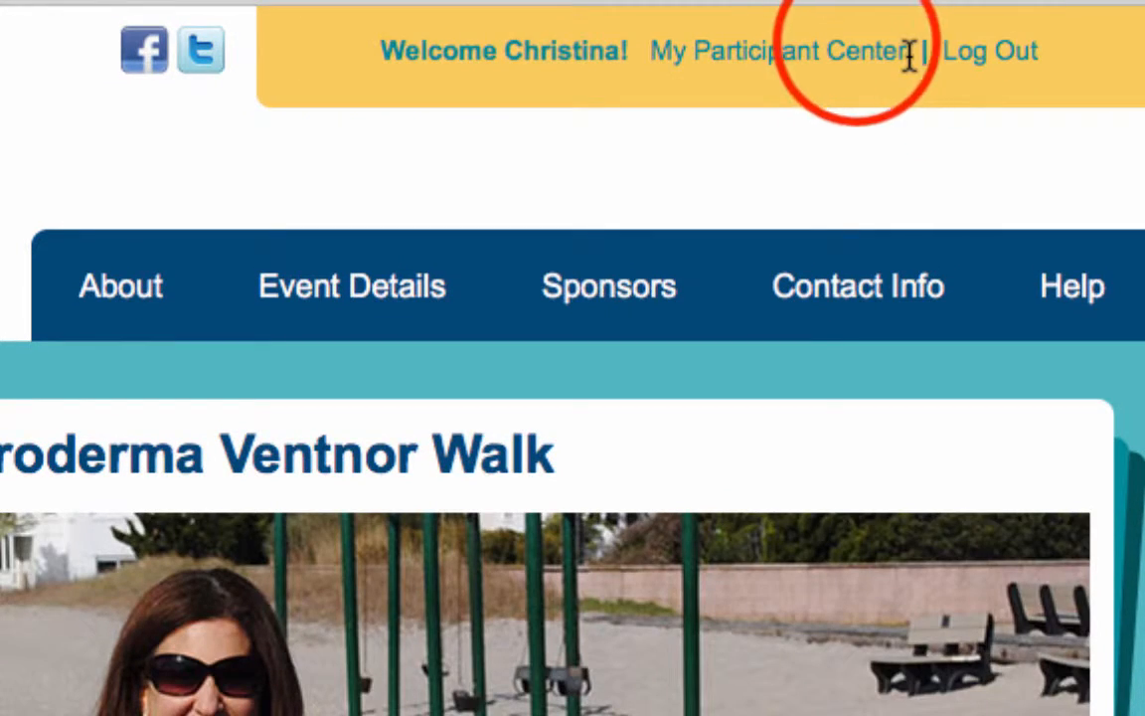
{"action": "left_click", "coordinate": [779, 51]}
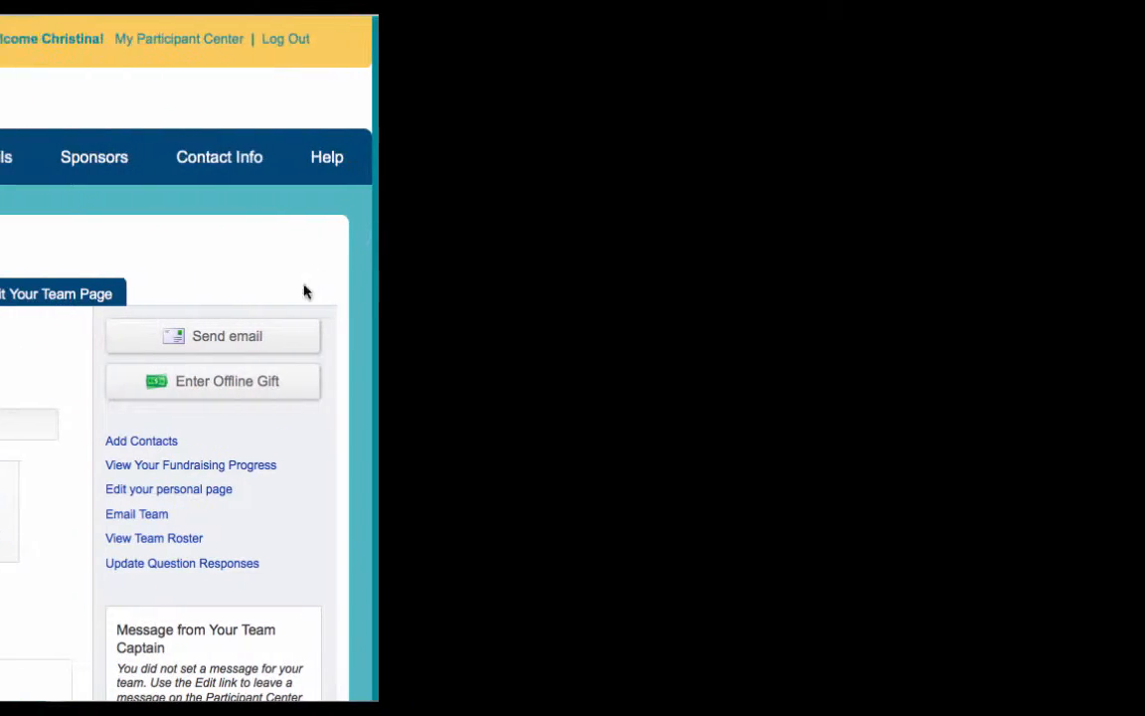
Start a new email from the Write Your Own Message template under Other
{"action": "left_click", "coordinate": [213, 335]}
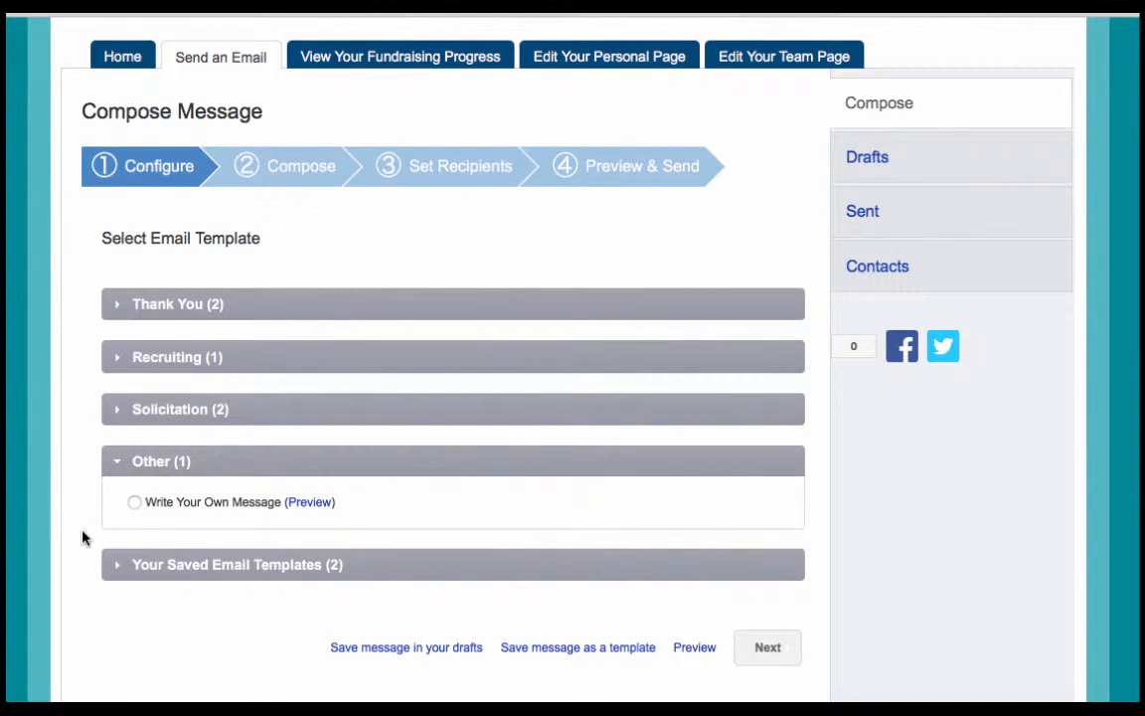
{"action": "left_click", "coordinate": [135, 502]}
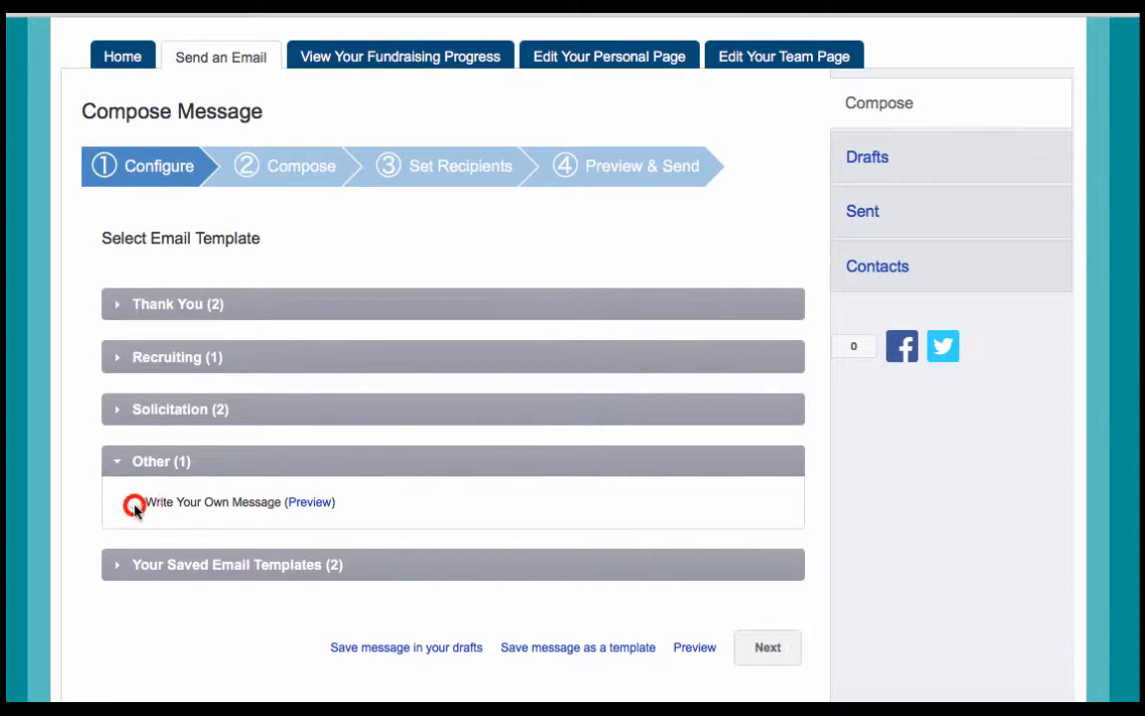
{"action": "left_click", "coordinate": [135, 502]}
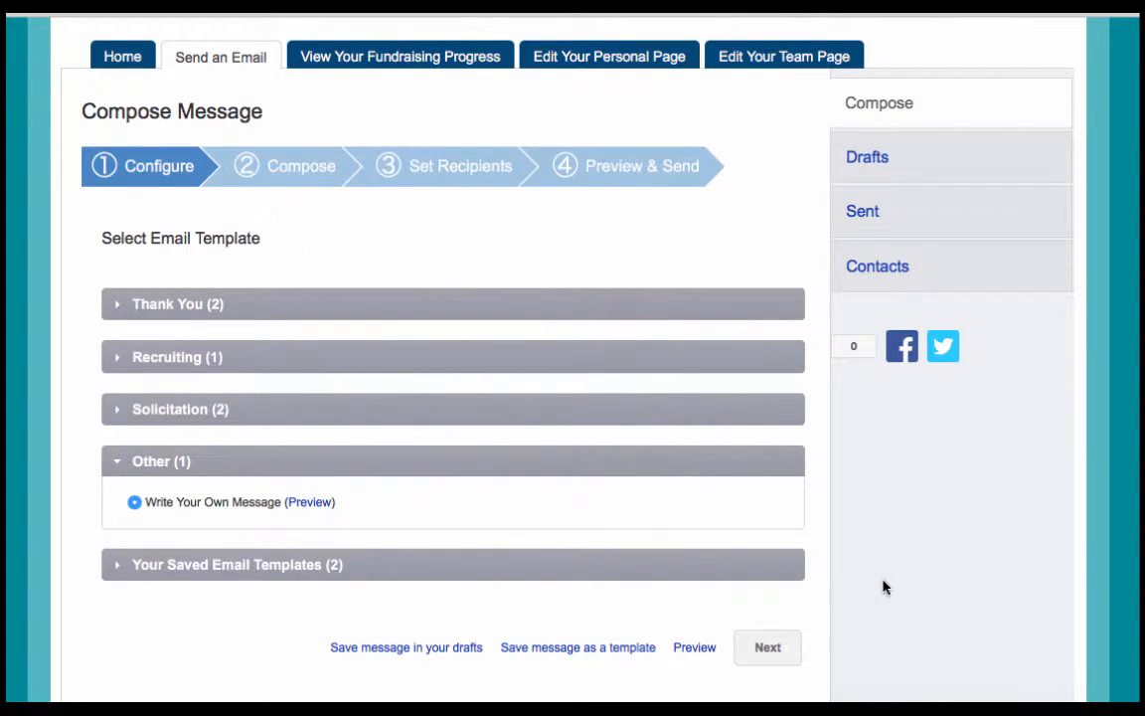
{"action": "left_click", "coordinate": [767, 647]}
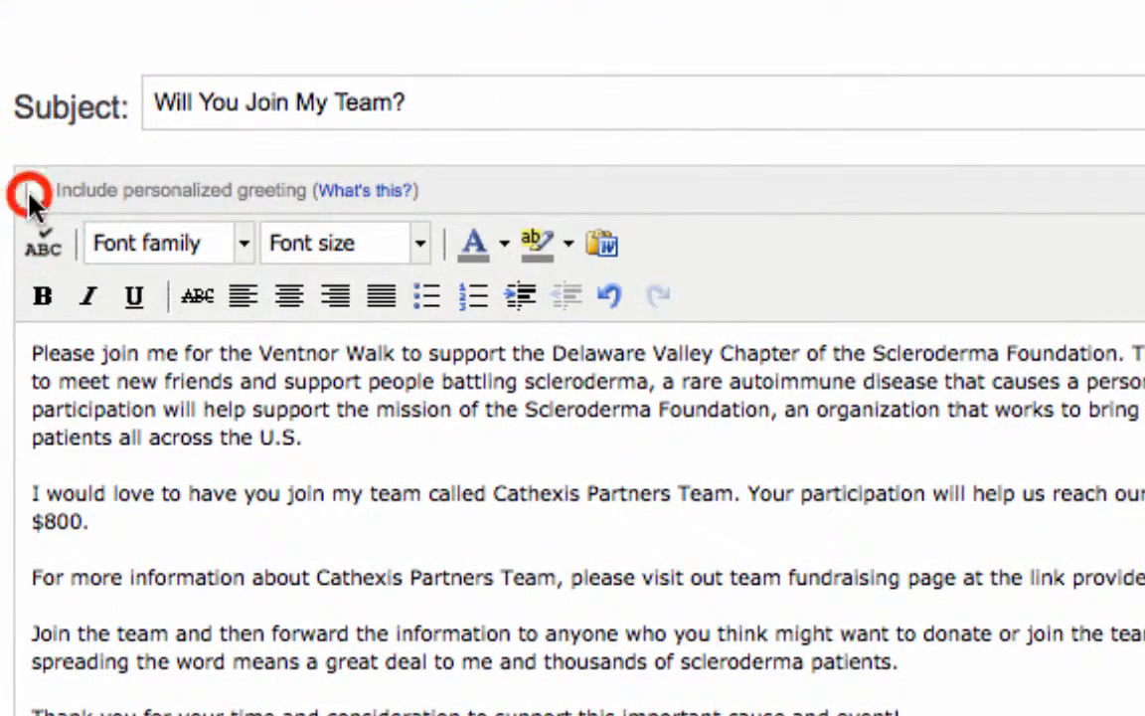
Turn off the personalized greeting for the team-recruiting email
{"action": "left_click", "coordinate": [37, 190]}
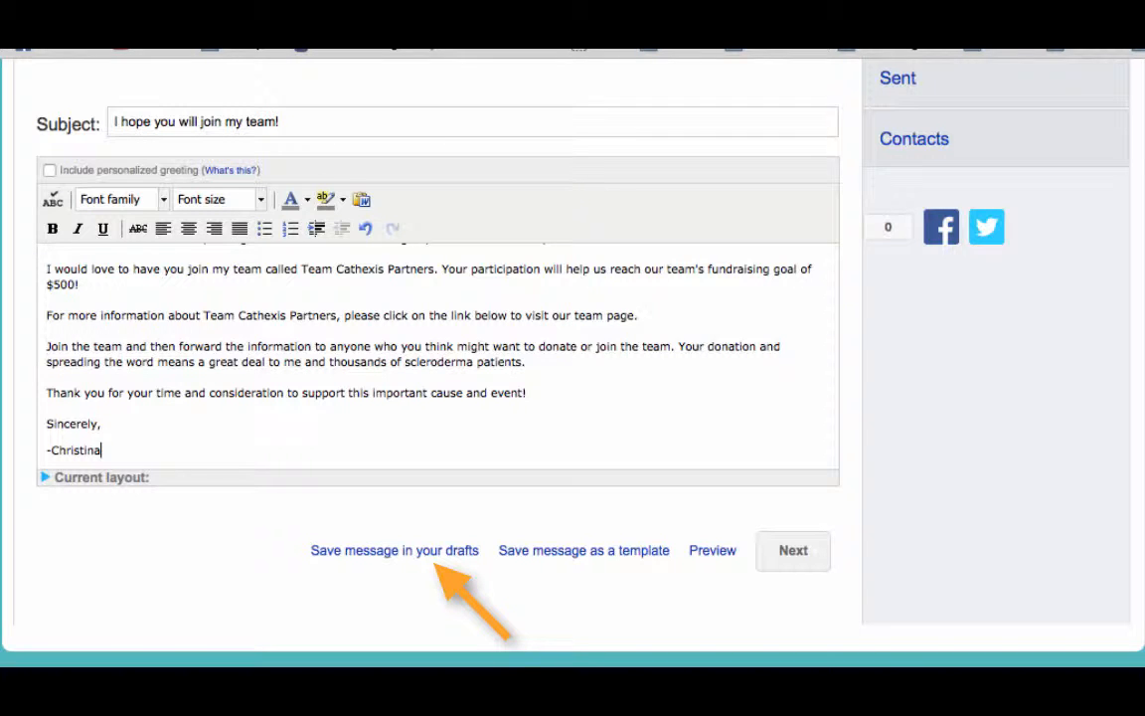
{"action": "mouse_move", "coordinate": [452, 571]}
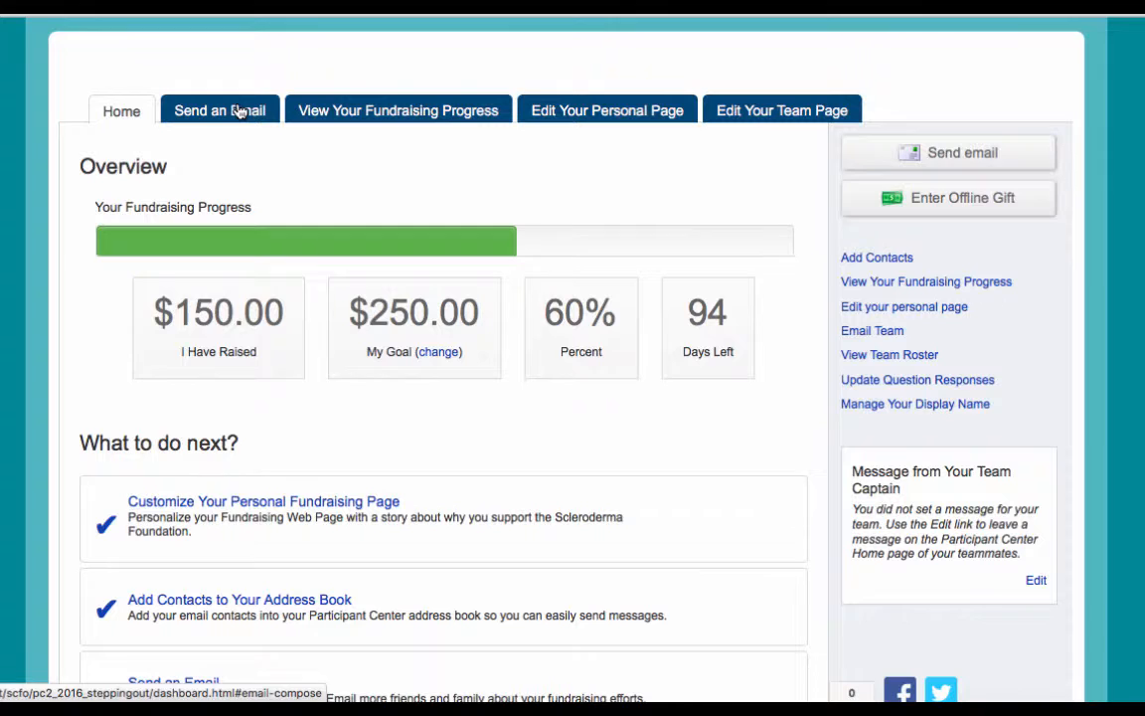
Open the three-message Drafts list and load the 'Thank You for Your Gift!' draft
{"action": "left_click", "coordinate": [219, 111]}
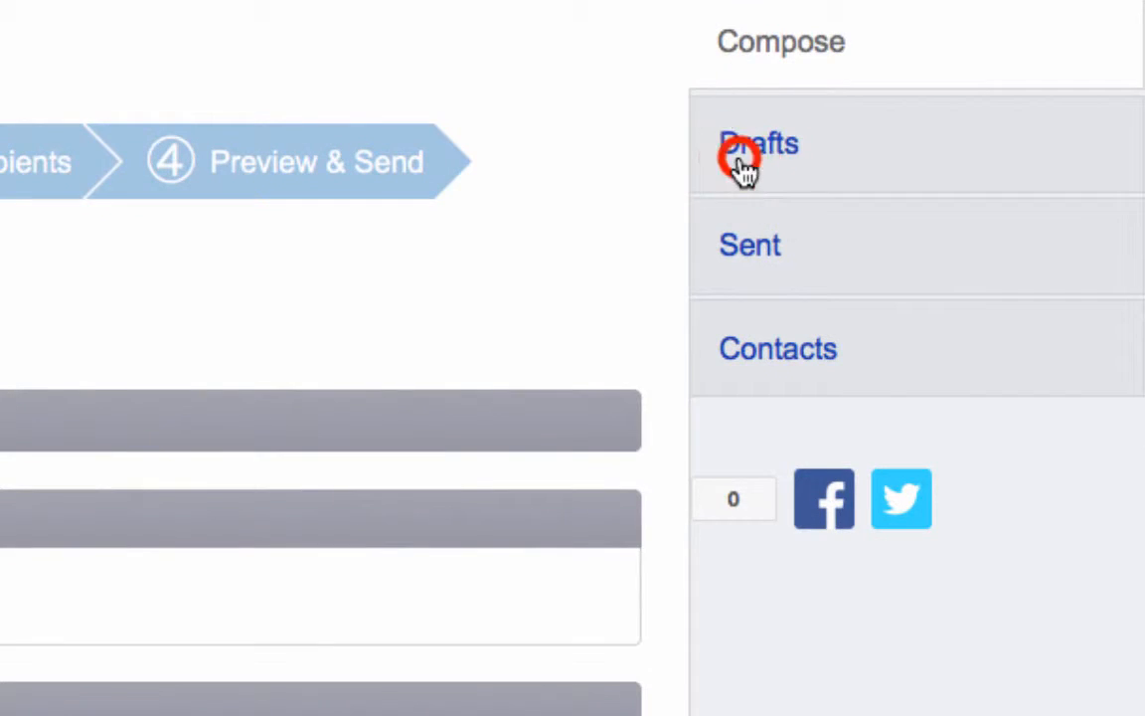
{"action": "left_click", "coordinate": [759, 144]}
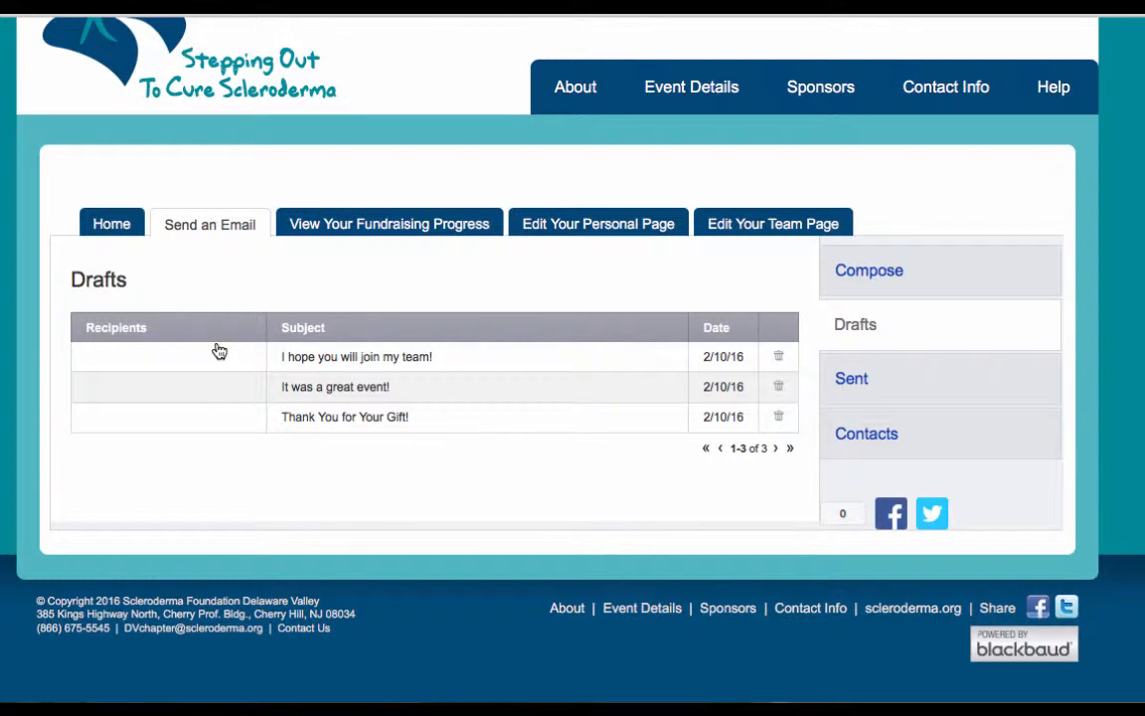
{"action": "mouse_move", "coordinate": [219, 346]}
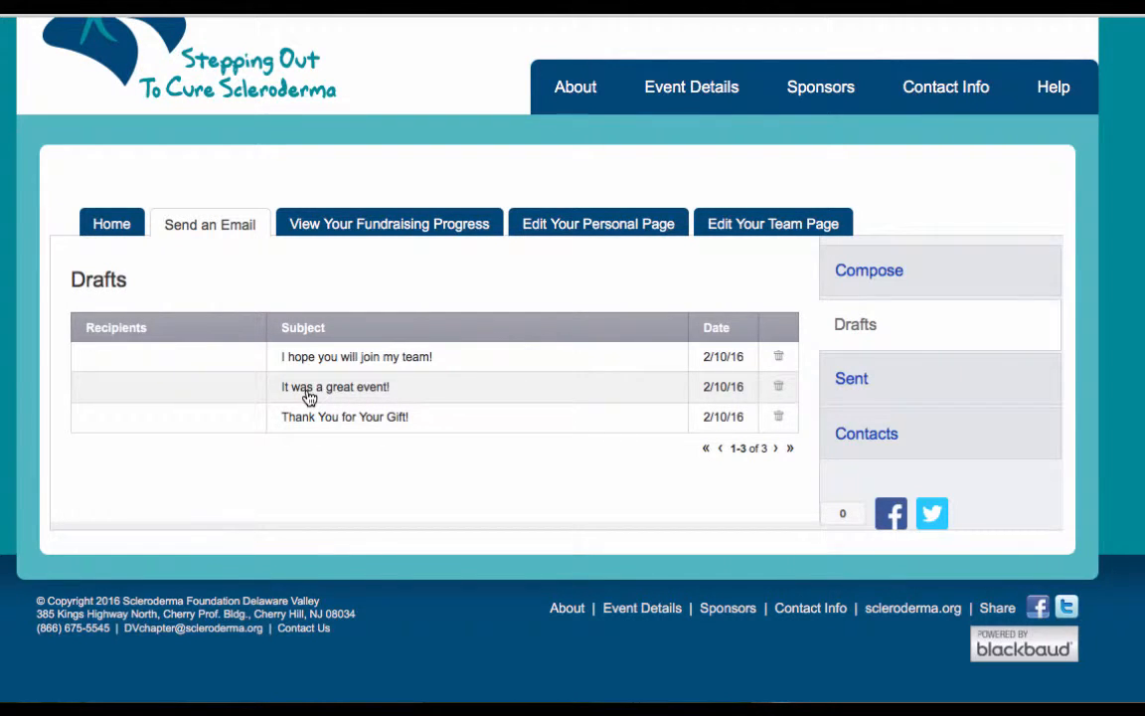
{"action": "left_click", "coordinate": [868, 269]}
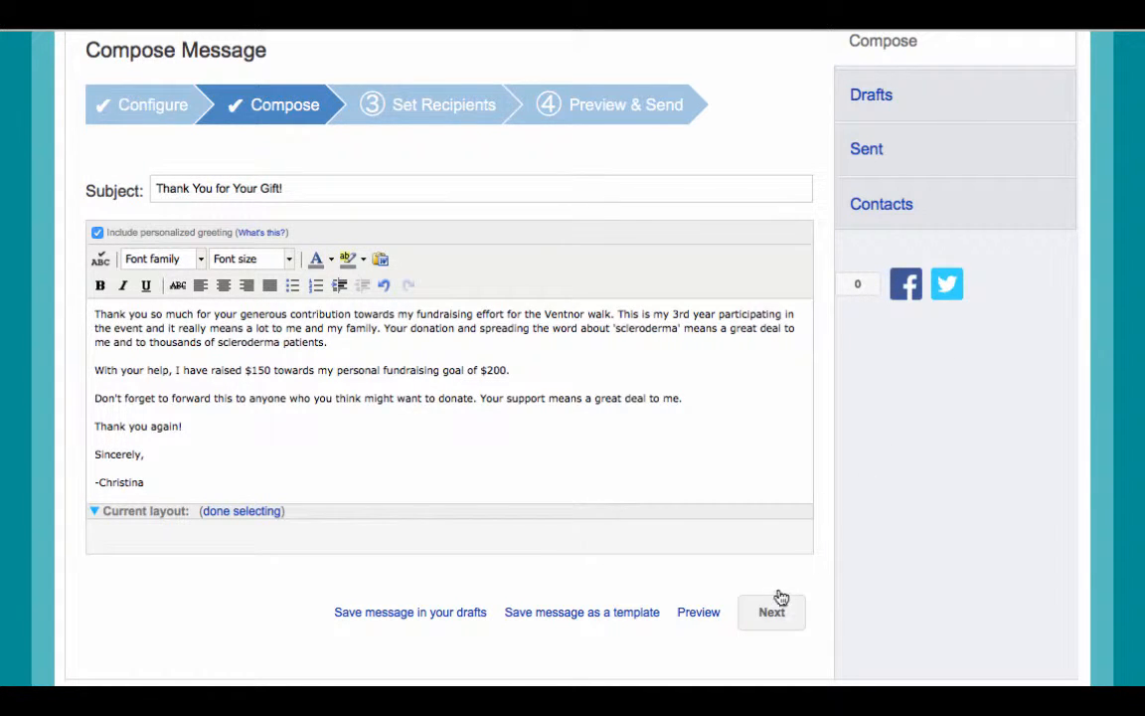
Add Peggy Carter as recipient of the 'Thank You for Your Gift!' email
{"action": "left_click", "coordinate": [771, 611]}
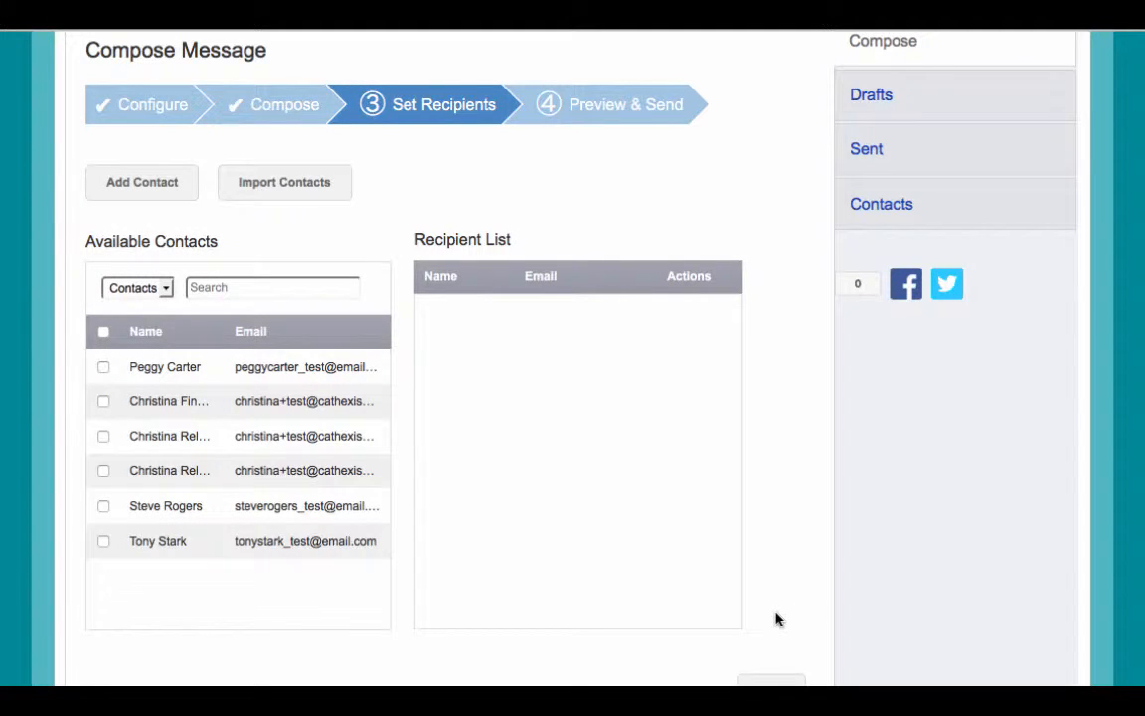
{"action": "mouse_move", "coordinate": [68, 386]}
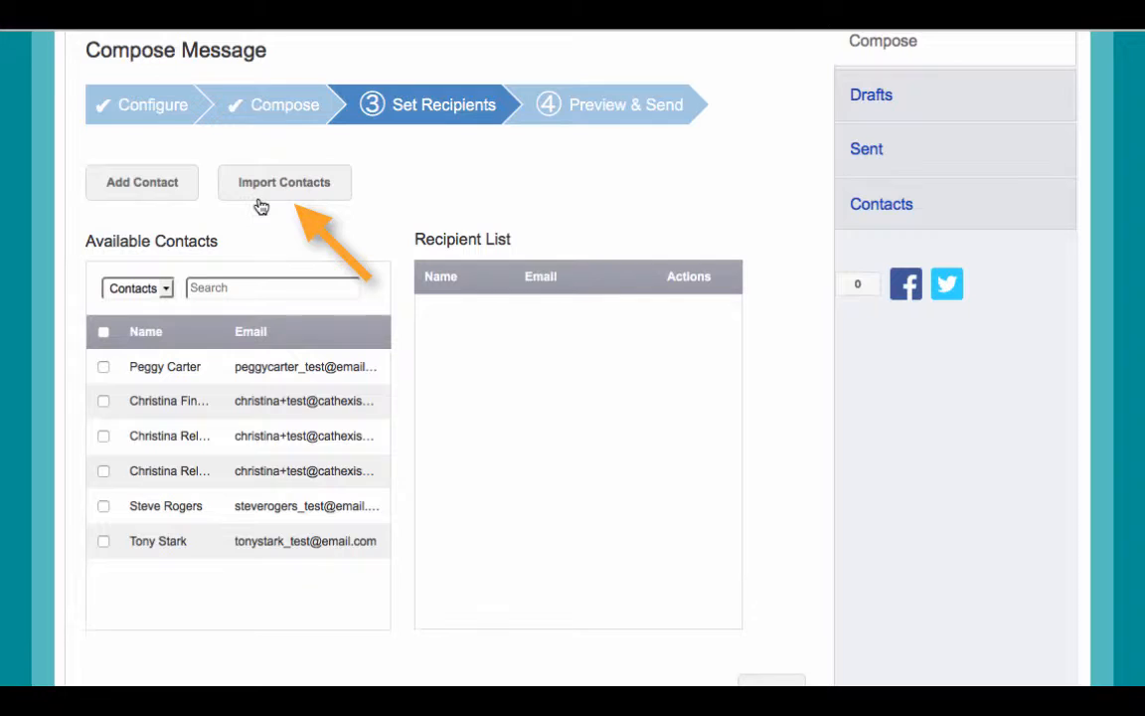
{"action": "mouse_move", "coordinate": [263, 210]}
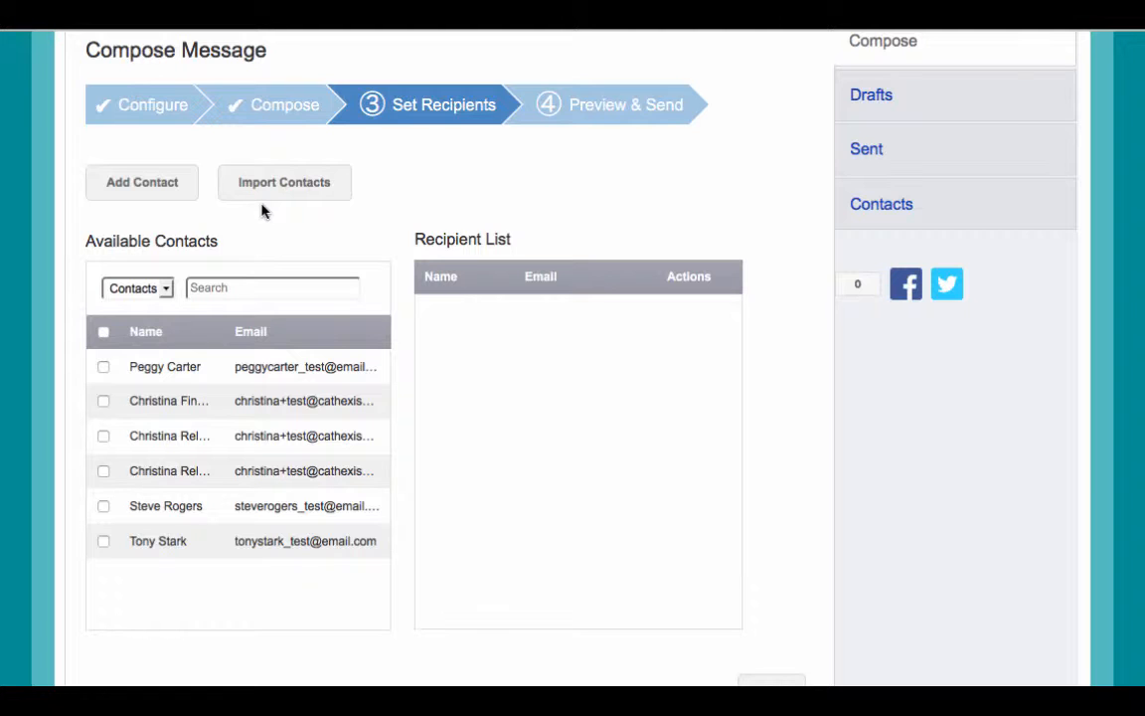
{"action": "mouse_move", "coordinate": [70, 310]}
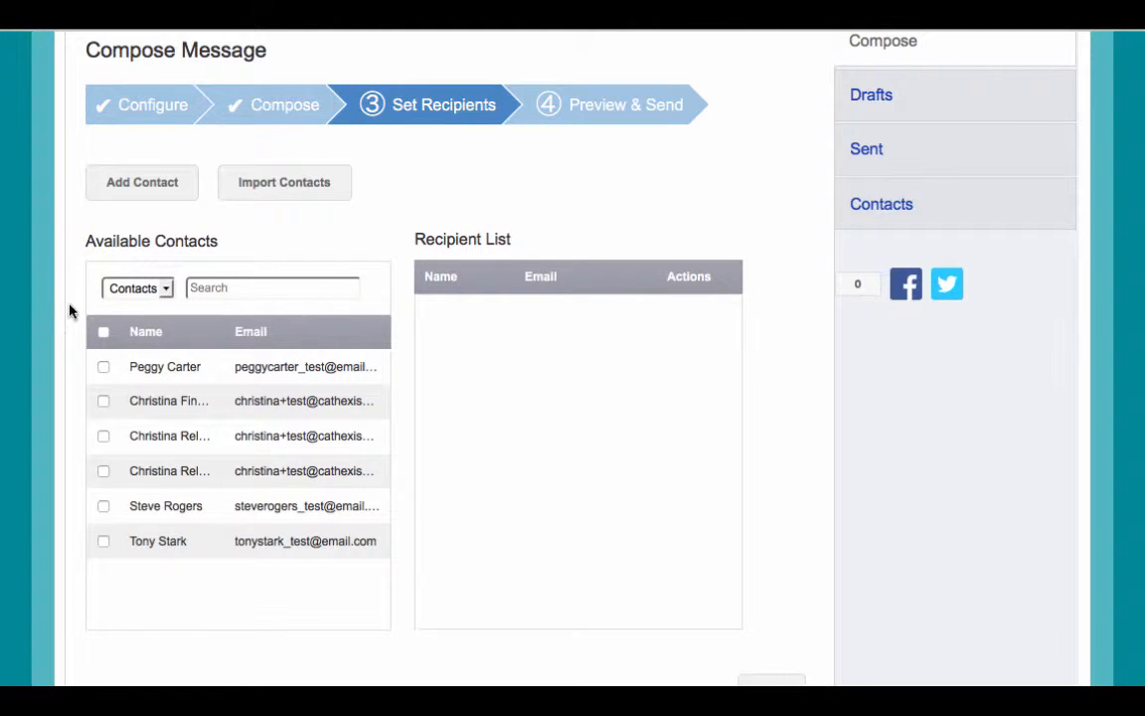
{"action": "left_click", "coordinate": [103, 366]}
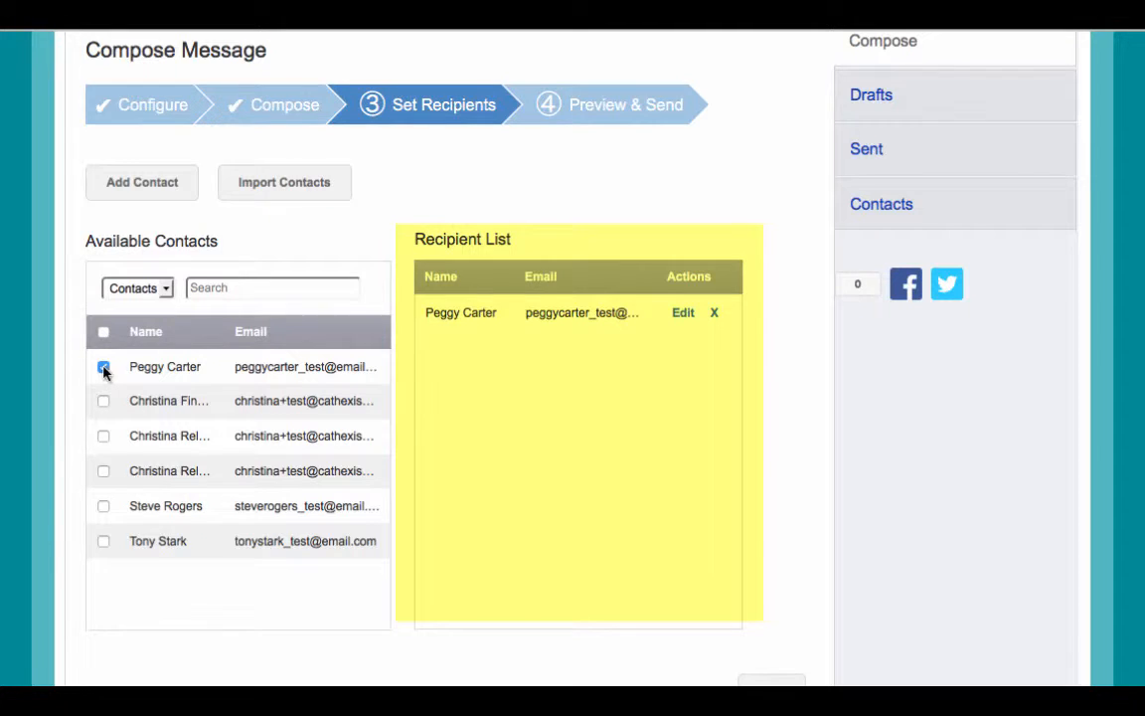
{"action": "left_click", "coordinate": [103, 505]}
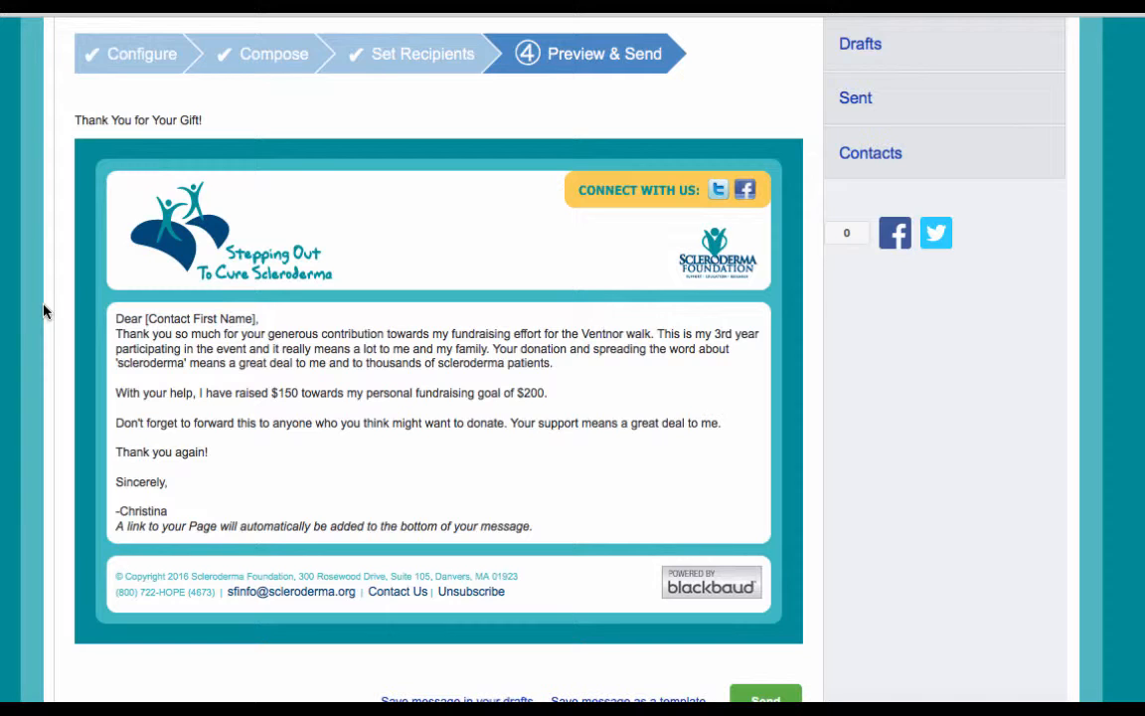
{"action": "mouse_move", "coordinate": [35, 166]}
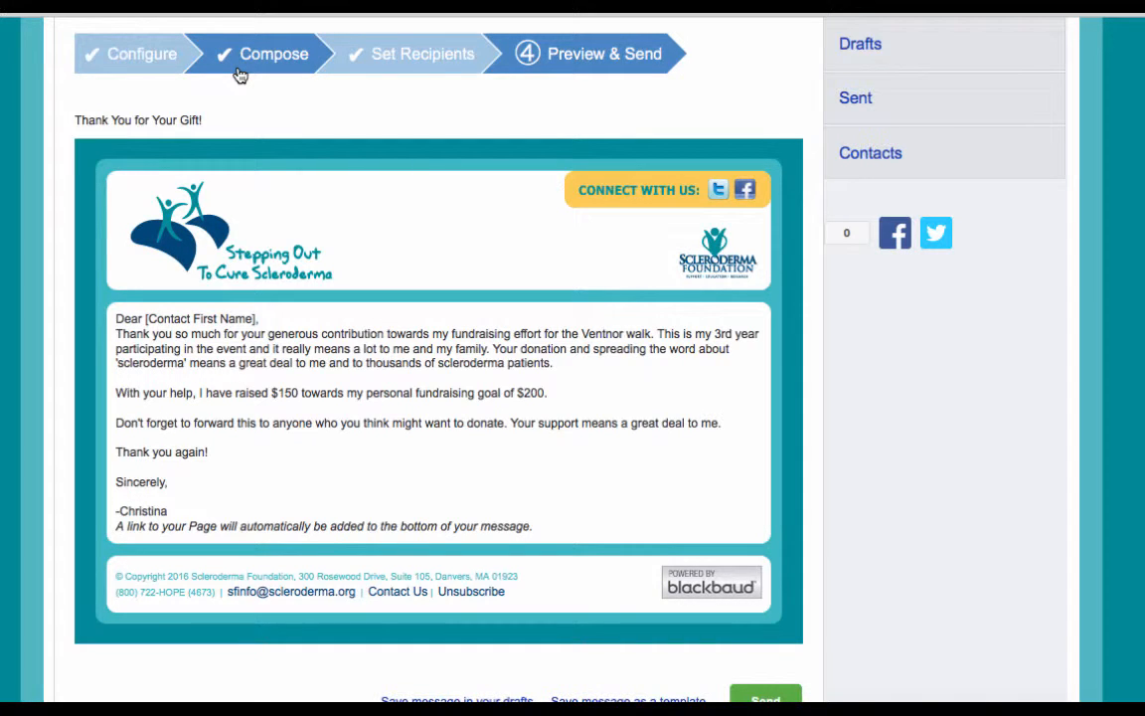
{"action": "mouse_move", "coordinate": [434, 318]}
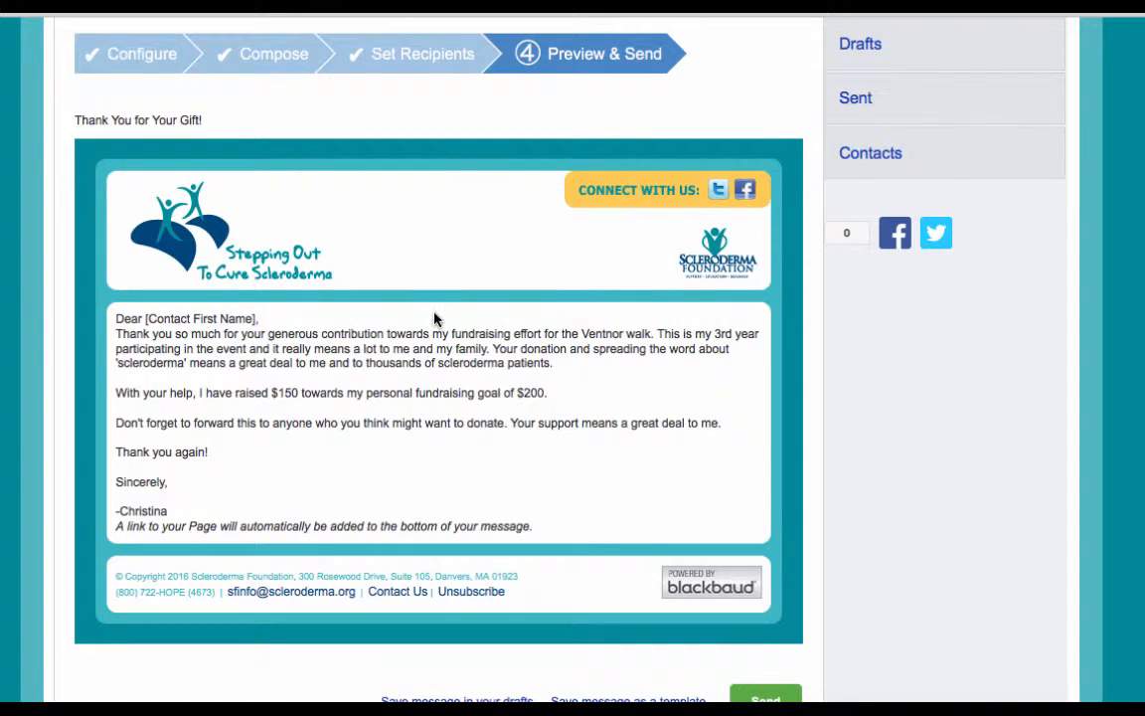
Scroll through the full 'Thank You for Your Gift!' letter preview
{"action": "scroll", "scroll_direction": "down", "scroll_amount": 3}
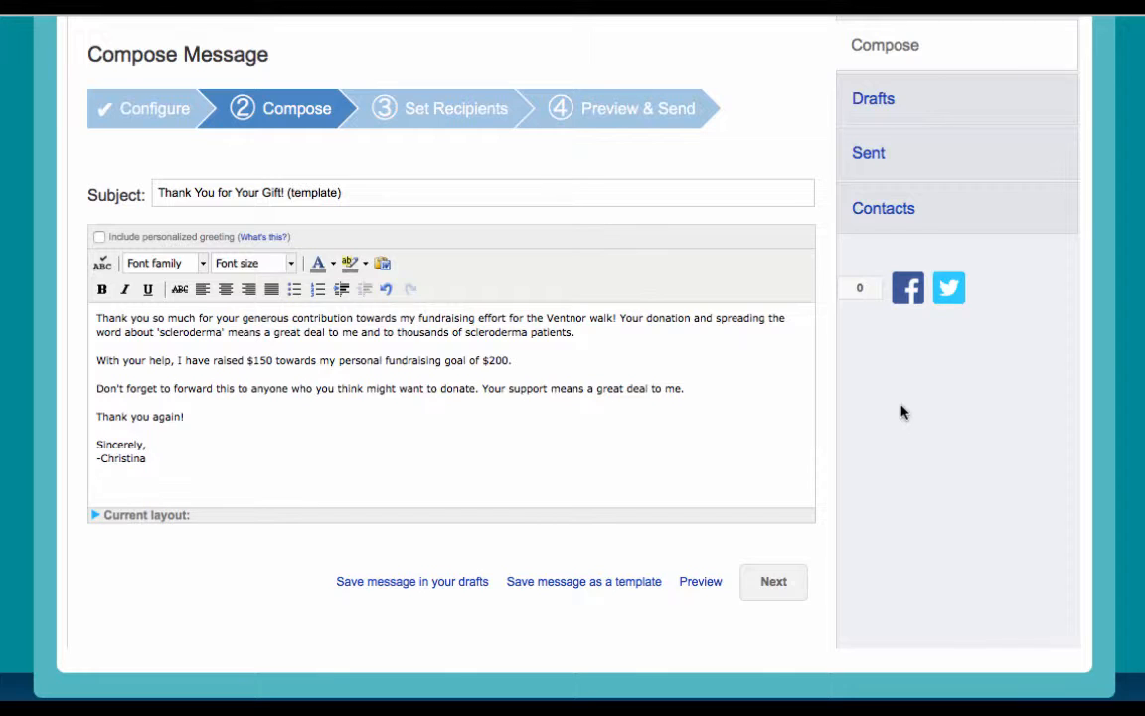
Save the thank-you message as a template and review the three listed templates
{"action": "left_click", "coordinate": [96, 482]}
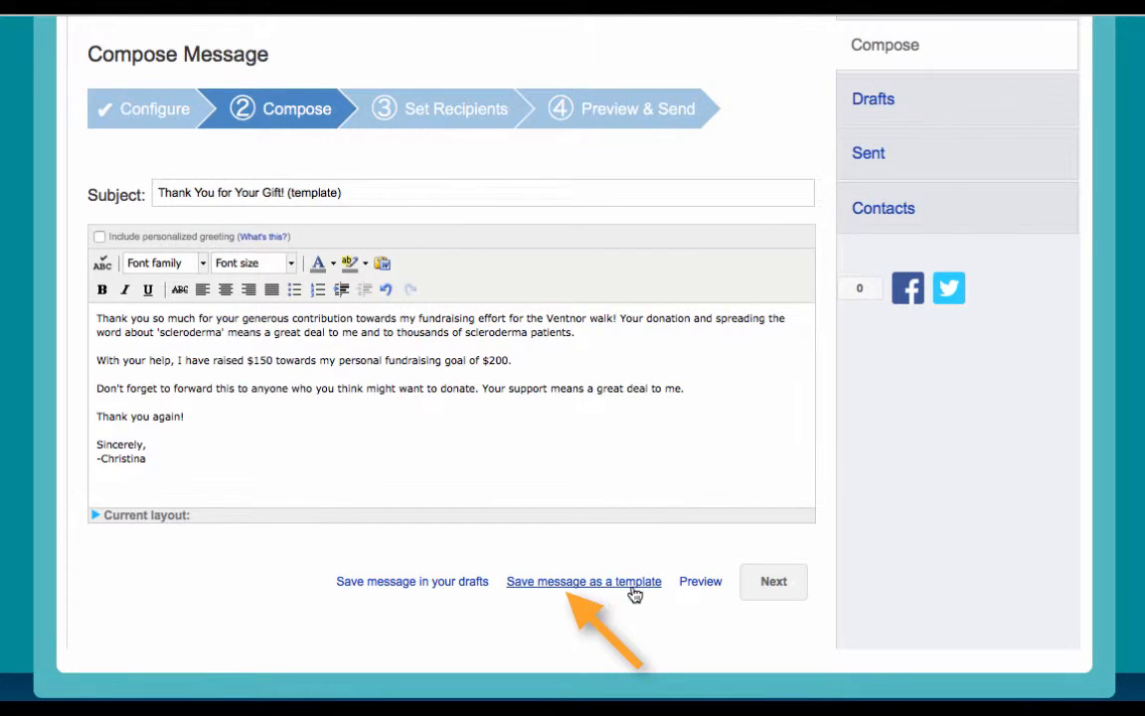
{"action": "left_click", "coordinate": [583, 581]}
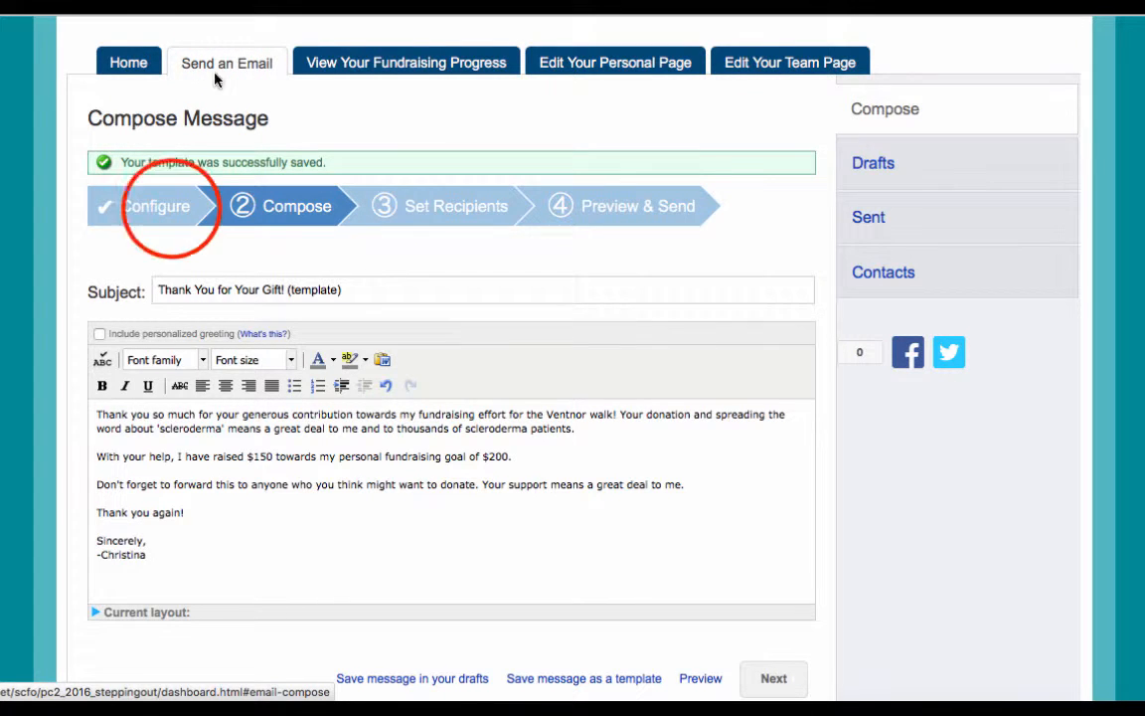
{"action": "left_click", "coordinate": [154, 205]}
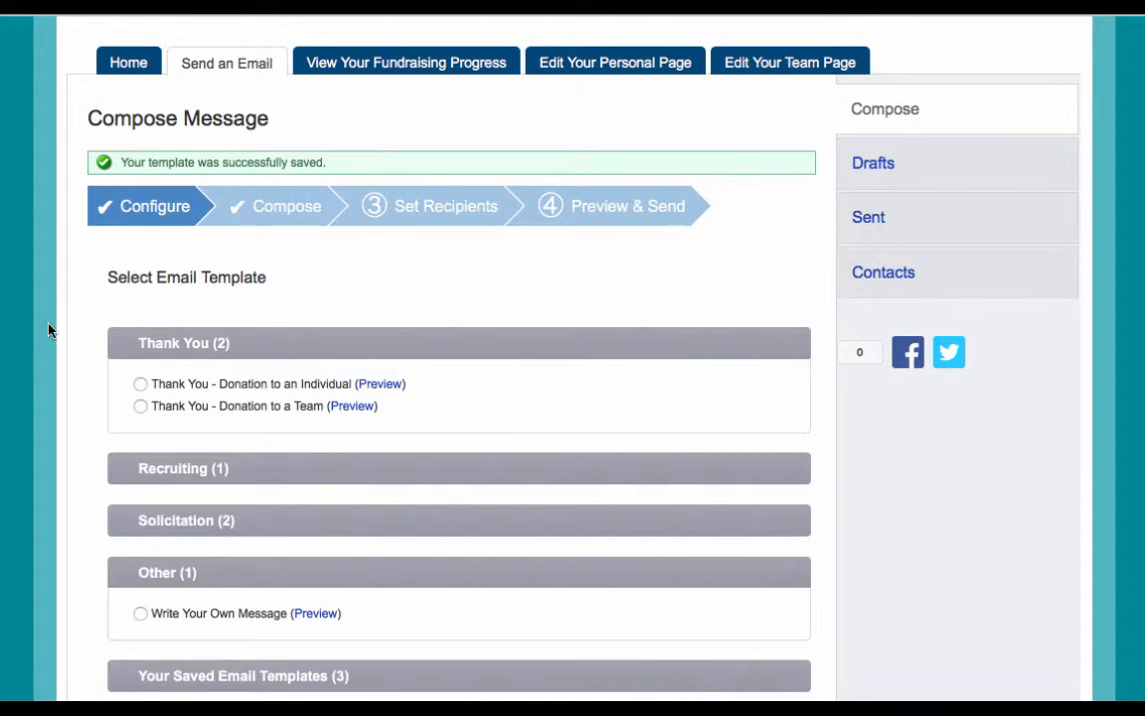
{"action": "scroll", "scroll_direction": "down", "scroll_amount": 3}
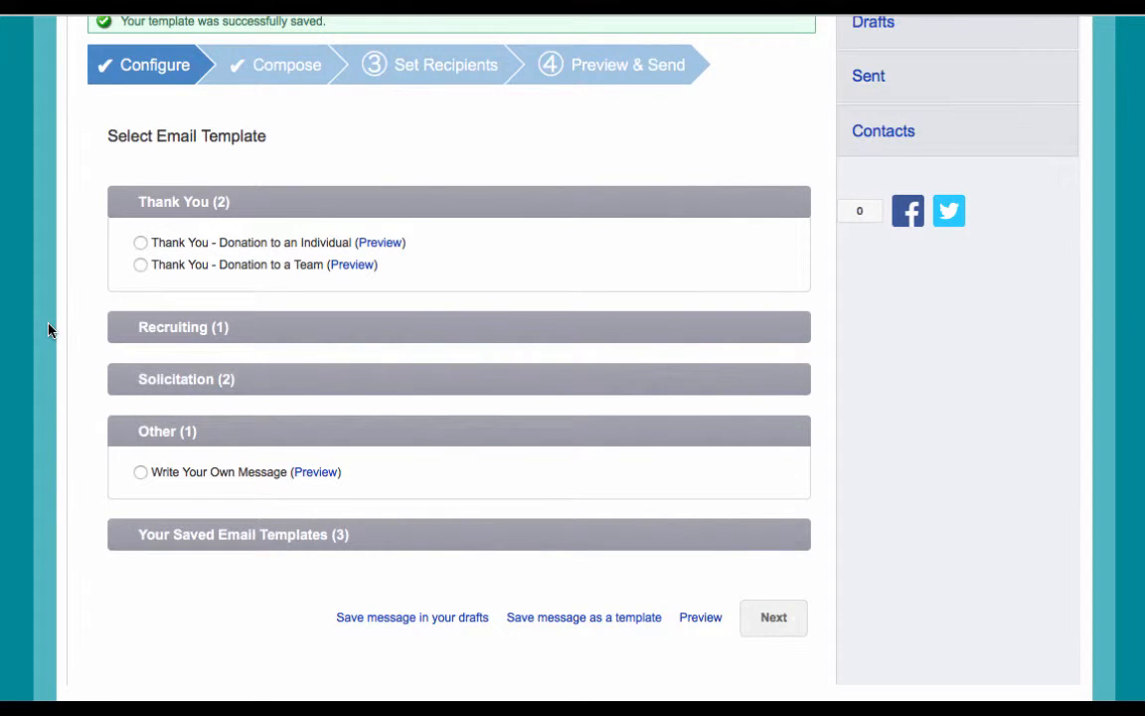
{"action": "mouse_move", "coordinate": [70, 435]}
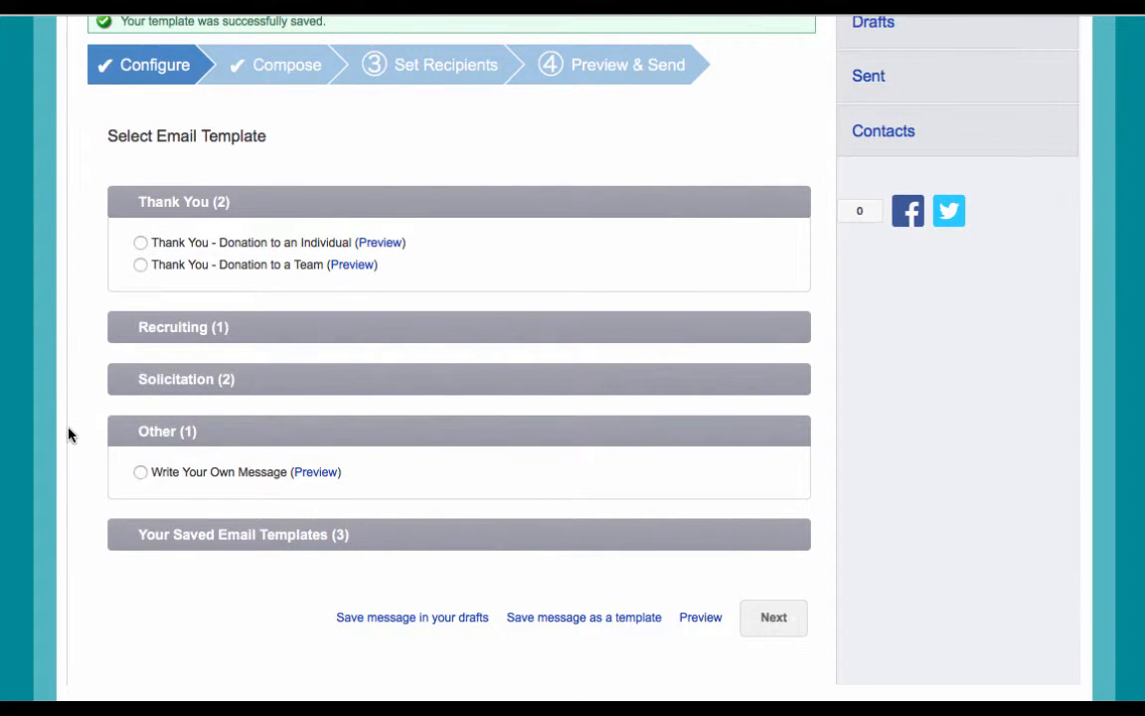
{"action": "mouse_move", "coordinate": [170, 547]}
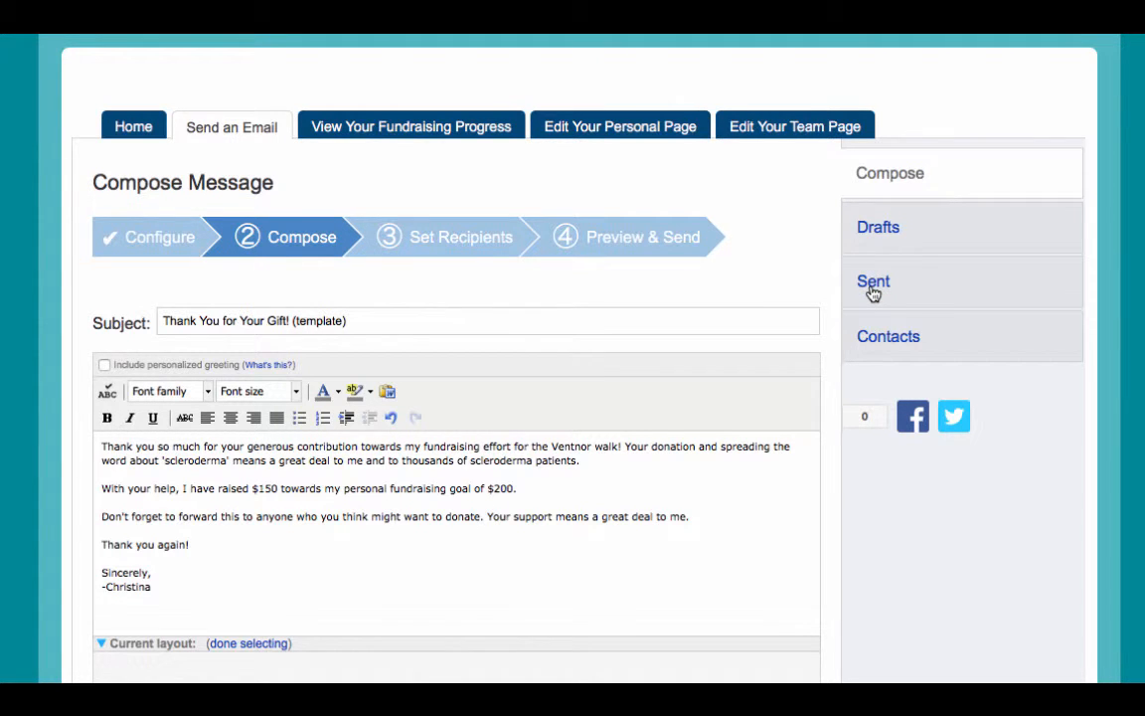
View sent messages, then return to the Home overview showing $150 of $250 raised
{"action": "left_click", "coordinate": [873, 280]}
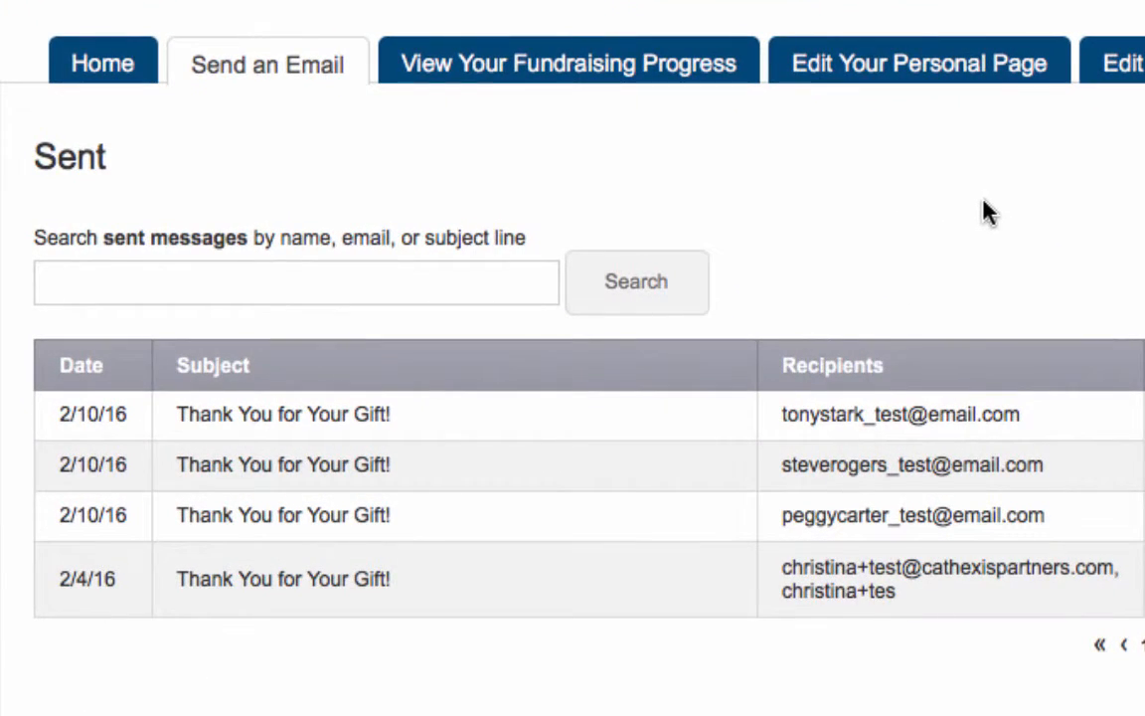
{"action": "mouse_move", "coordinate": [974, 208]}
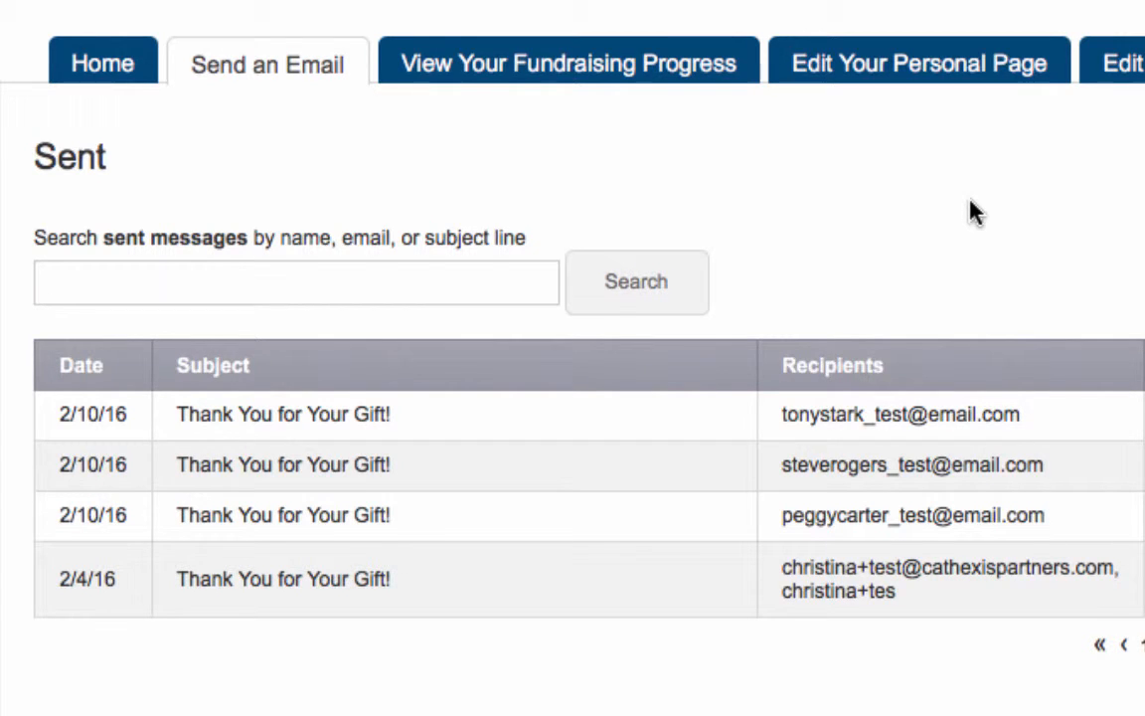
{"action": "left_click", "coordinate": [103, 62]}
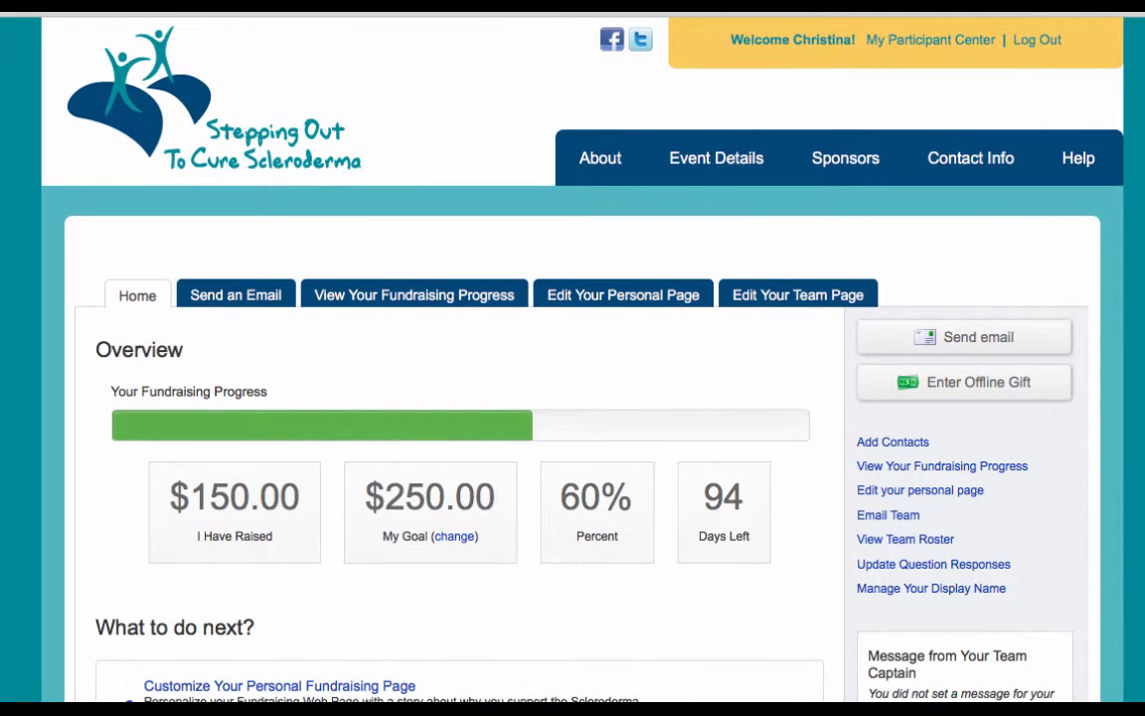